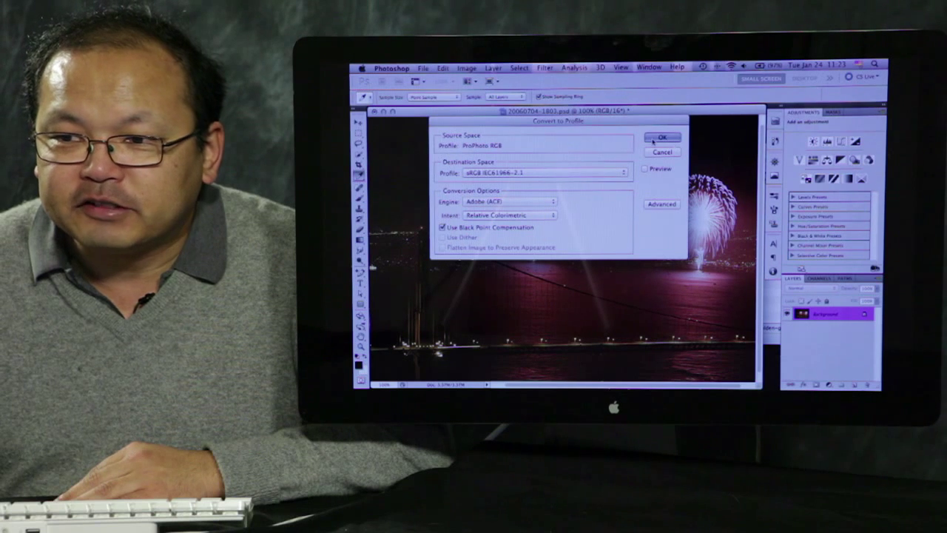
Convert the fireworks photo to sRGB and head to the Image menu for 8 Bits/Channel
left_click(663, 138)
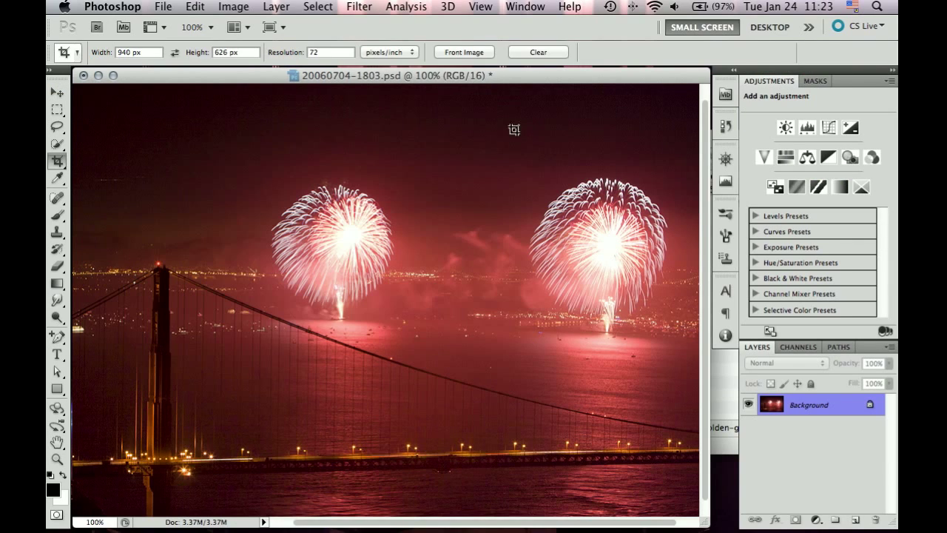
mouse_move(311, 43)
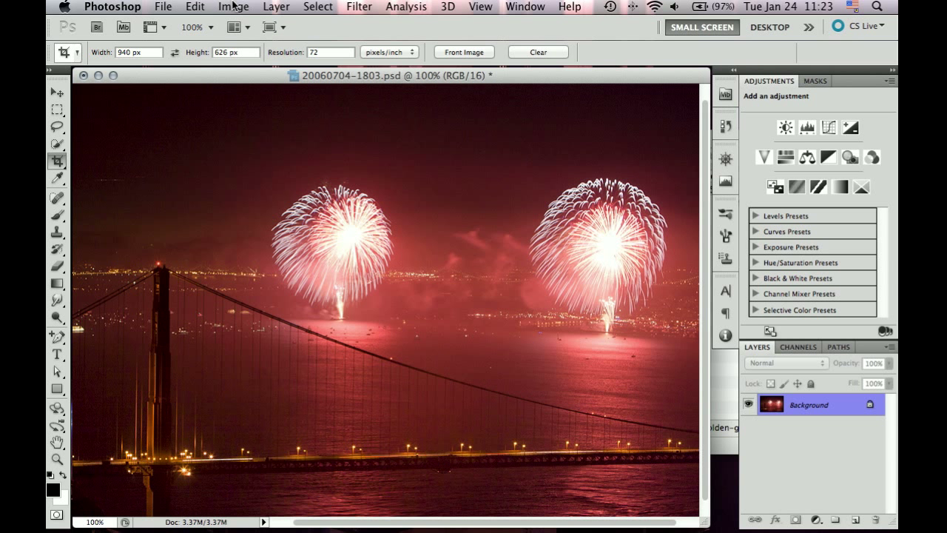
left_click(234, 5)
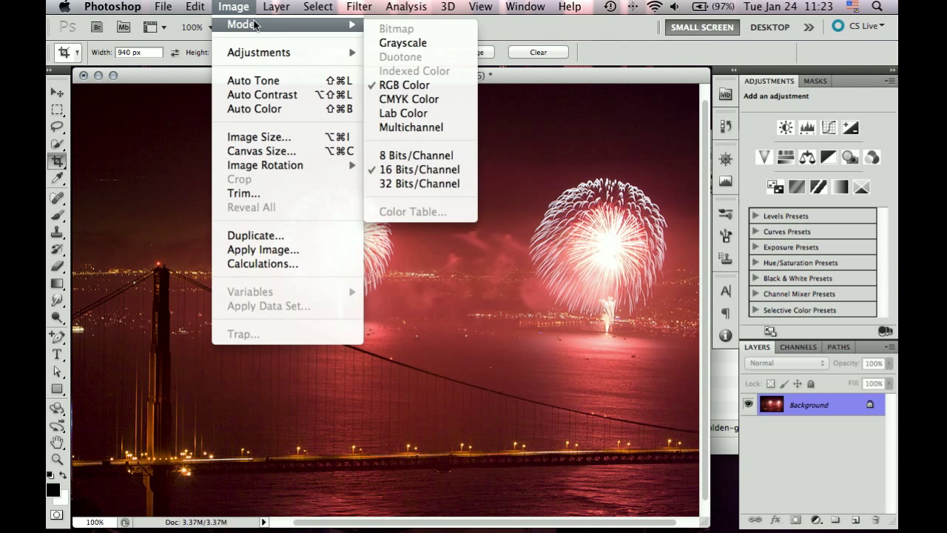
mouse_move(405, 35)
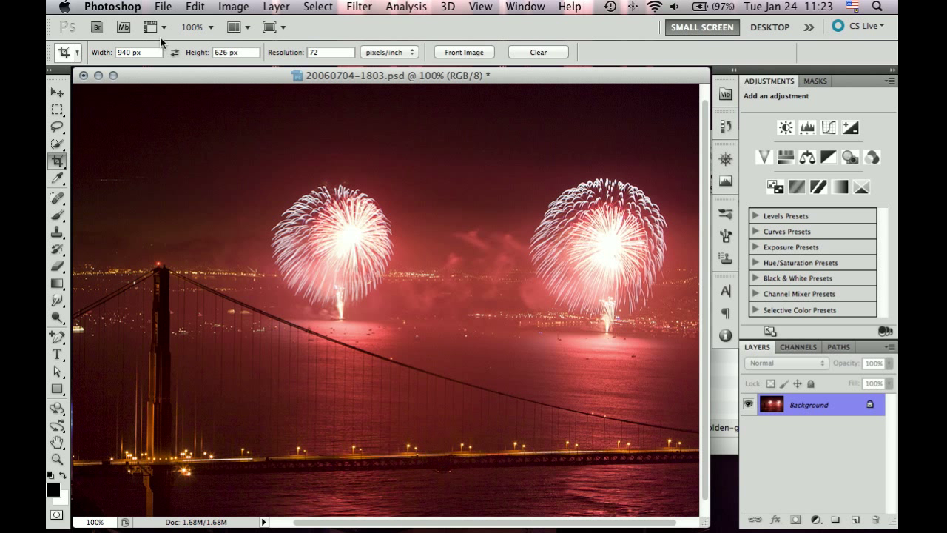
Start Save for Web & Devices and choose the JPEG Low preset in 2-Up view
left_click(163, 6)
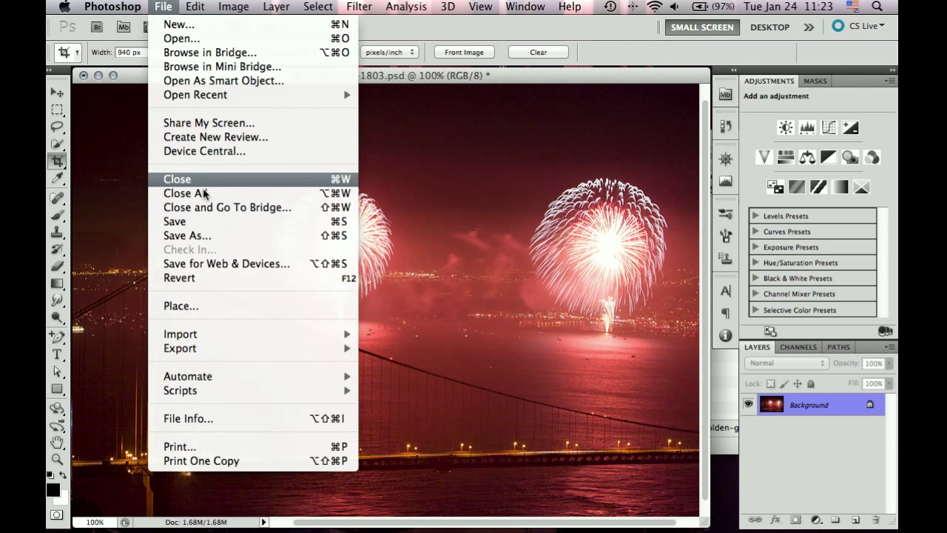
left_click(228, 264)
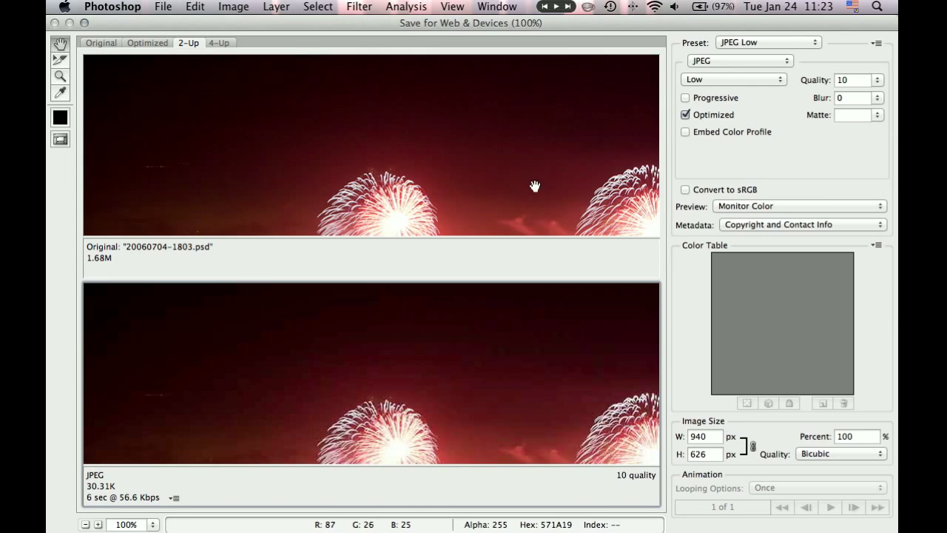
left_click(767, 41)
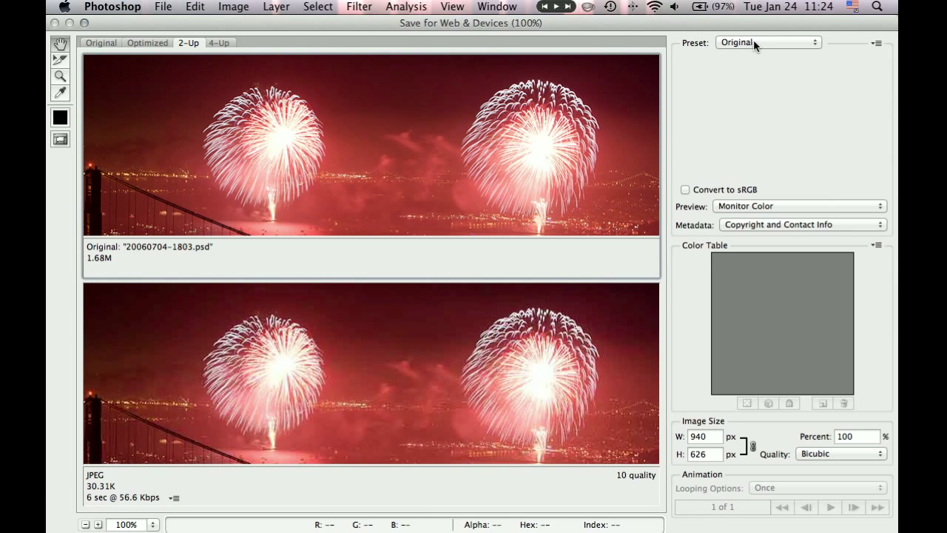
left_click(767, 41)
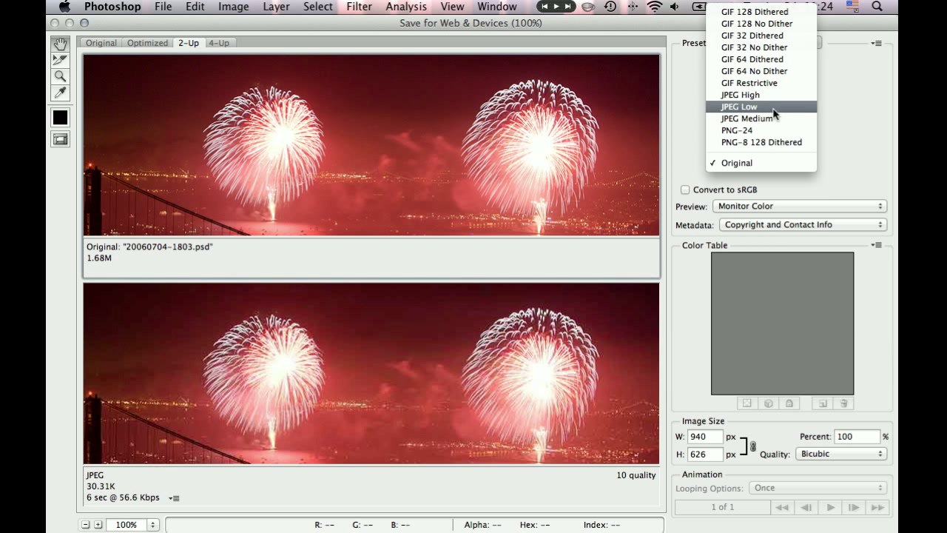
left_click(740, 107)
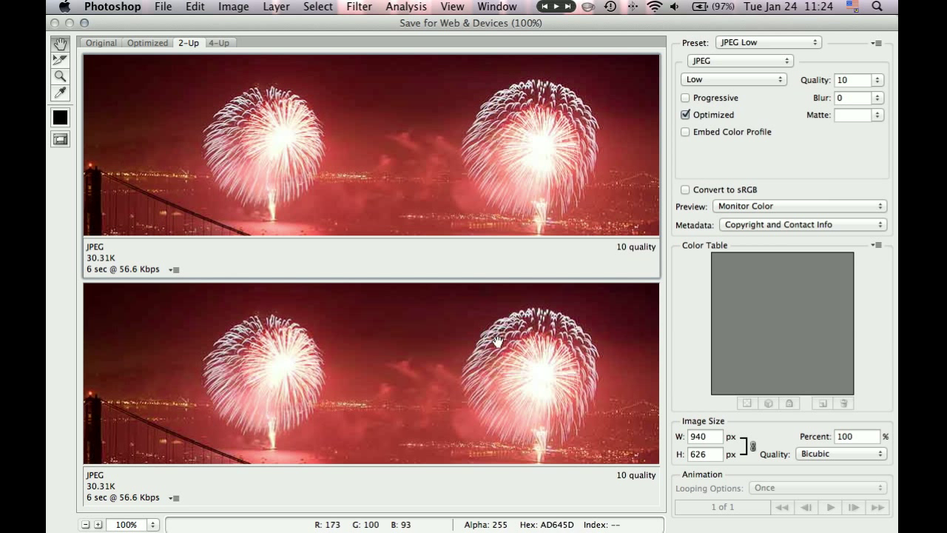
Pan the preview across the fireworks and down to the bridge to inspect quality
left_click_drag(500, 339, 385, 368)
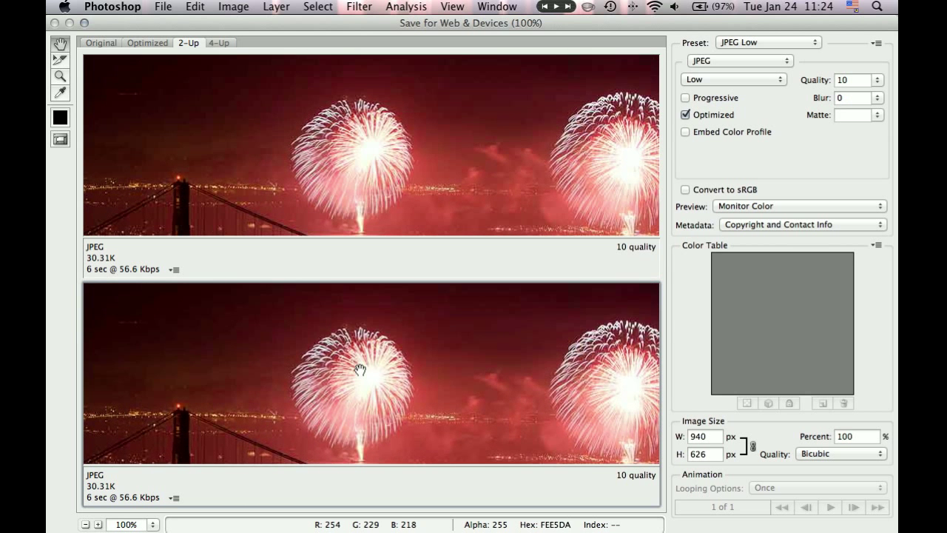
left_click_drag(358, 368, 162, 460)
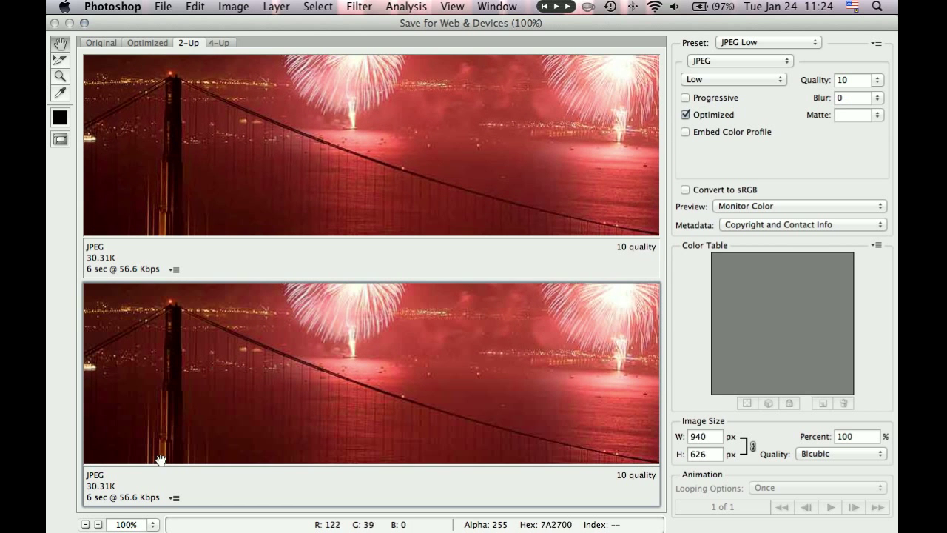
mouse_move(598, 183)
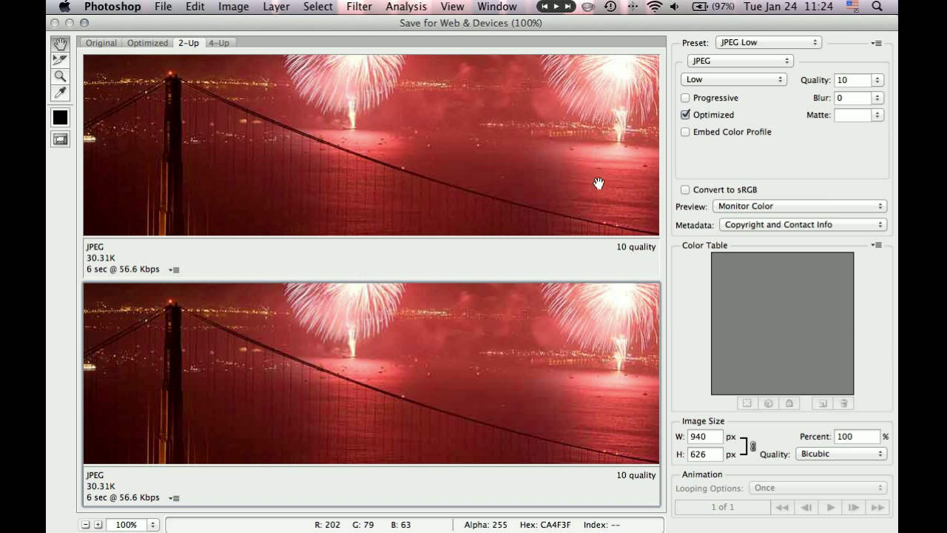
Switch to JPEG Medium and save as 20060704-1803.jpg in Downloads
left_click(769, 42)
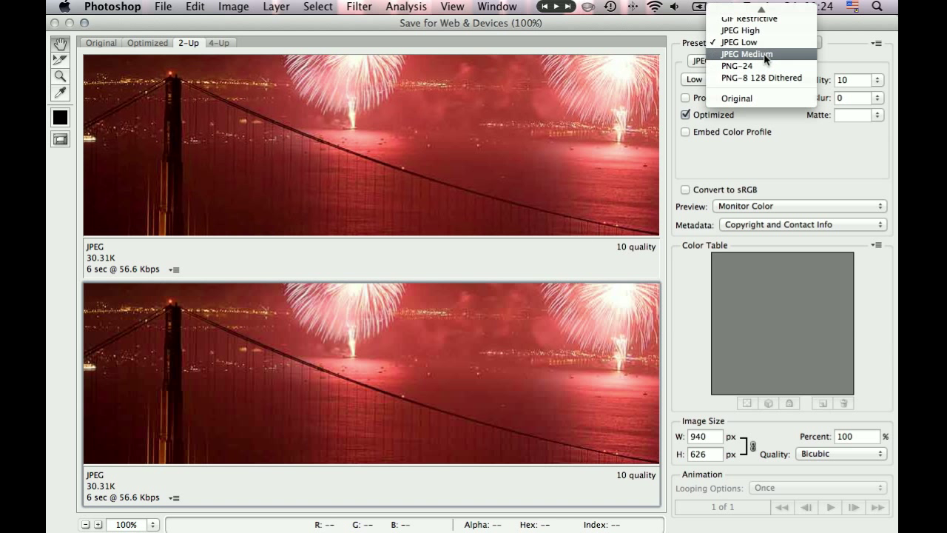
left_click(746, 53)
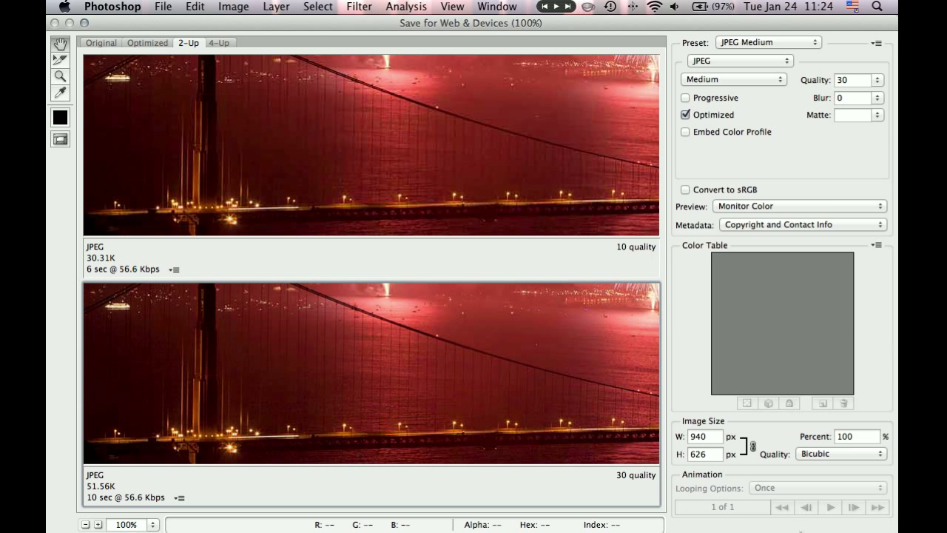
mouse_move(620, 278)
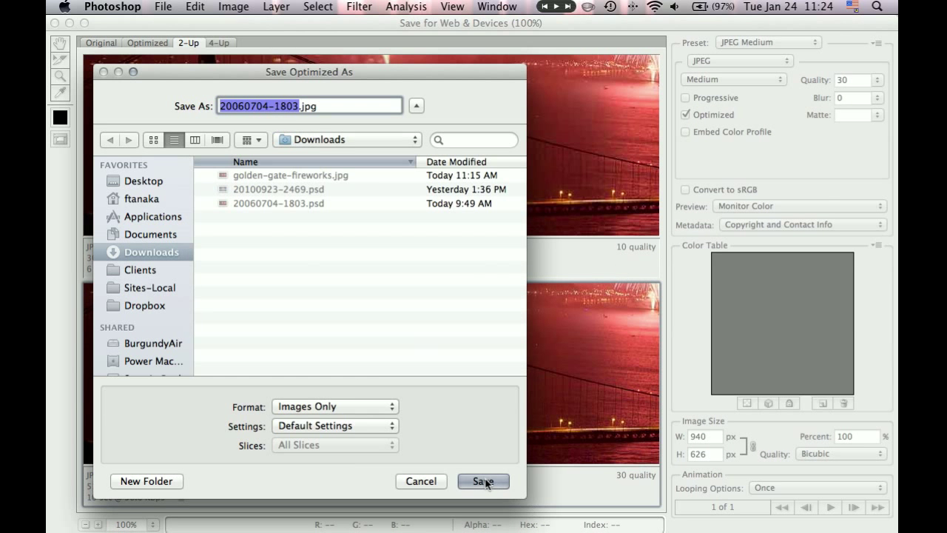
left_click(482, 481)
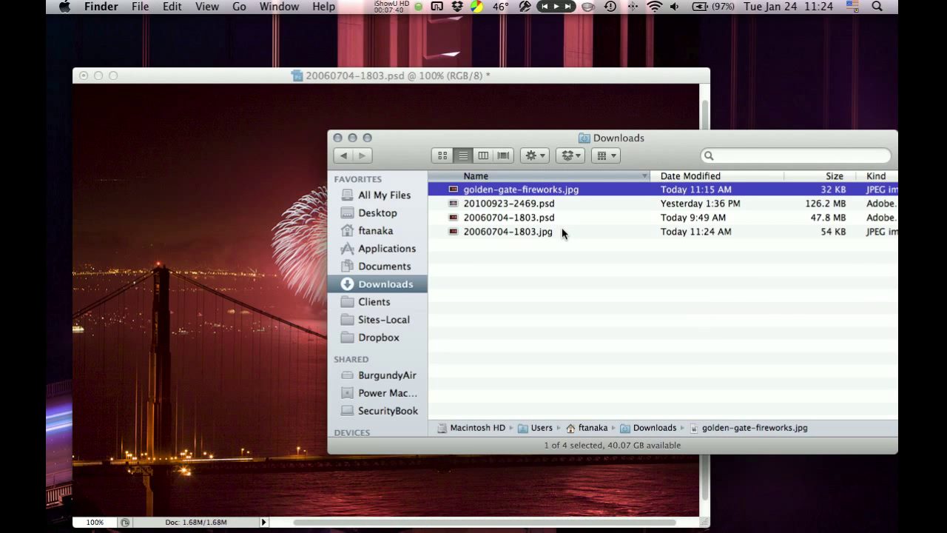
Move the old golden-gate-fireworks.jpg to the Trash
left_click(509, 231)
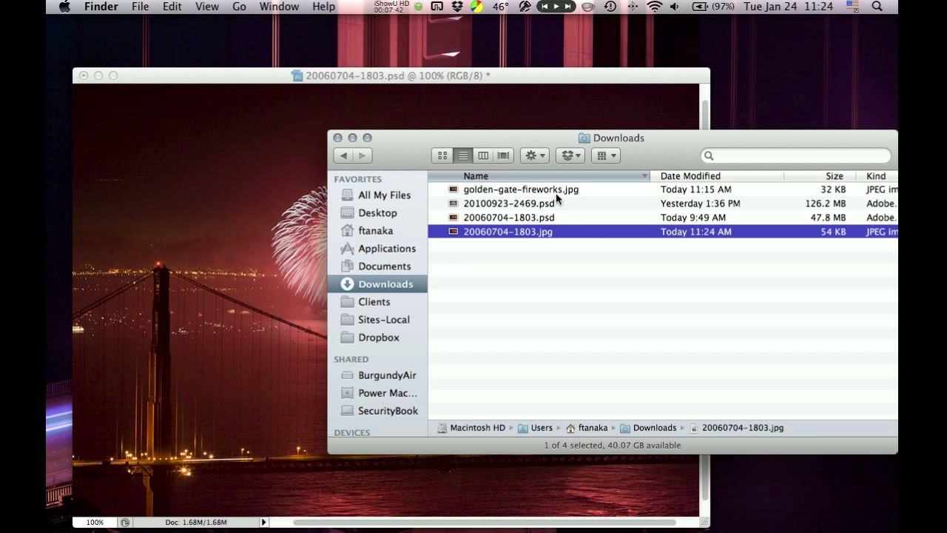
right_click(521, 189)
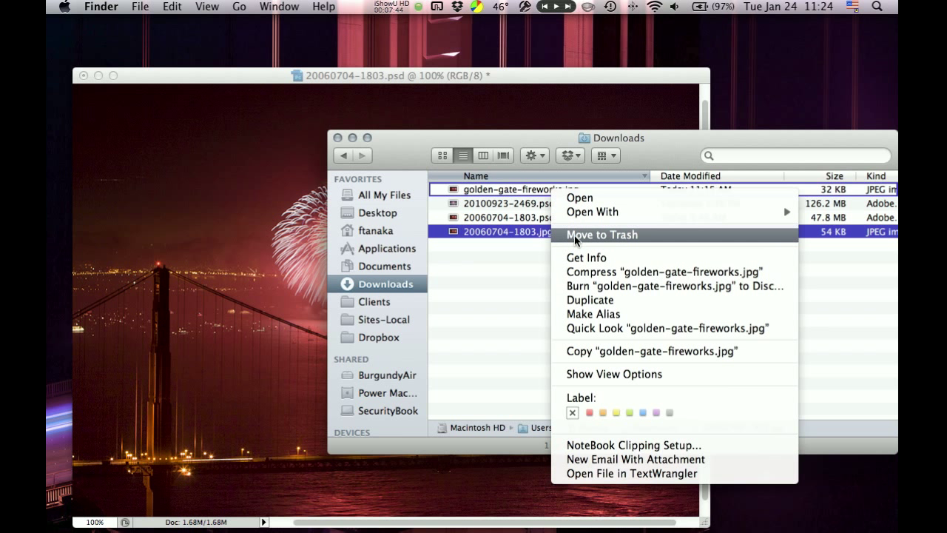
left_click(601, 233)
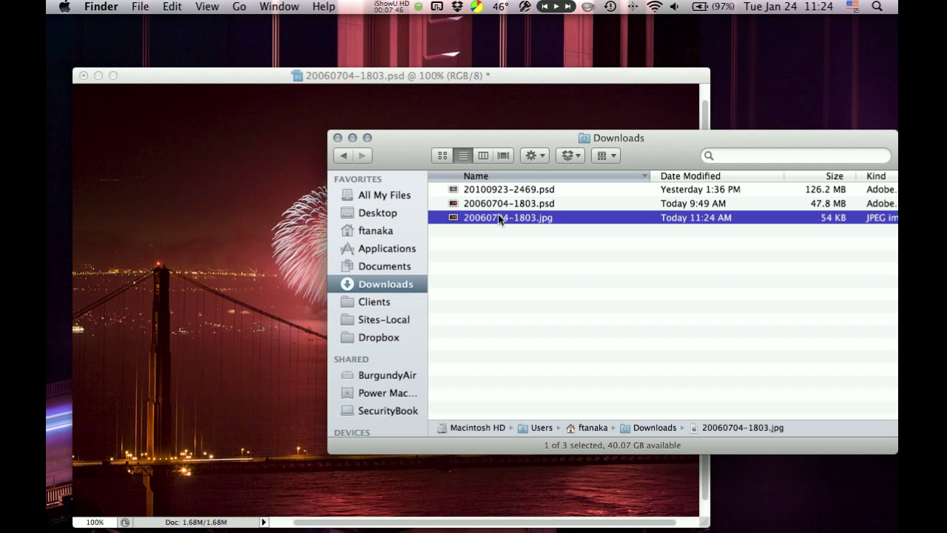
Rename the new 54 KB JPEG to golden-gate-fireworks.jpg
left_click(509, 217)
type("golden-gate-")
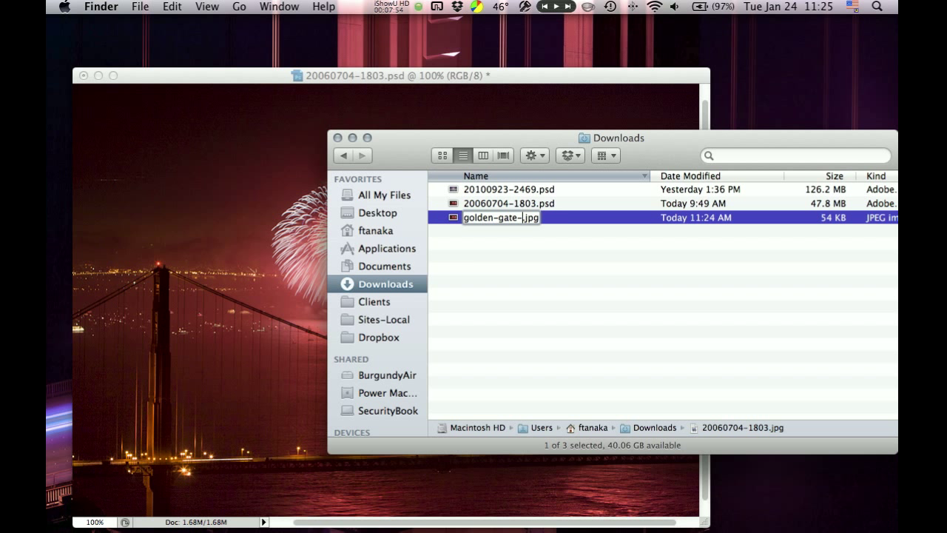
type("fireworks")
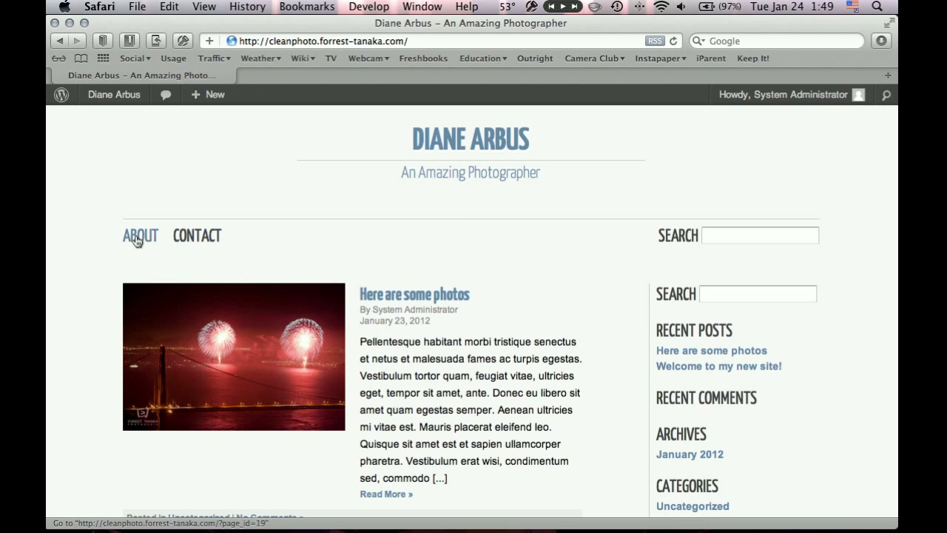
Scroll the blog post, then go to the WordPress dashboard via the admin bar
scroll("down", 3)
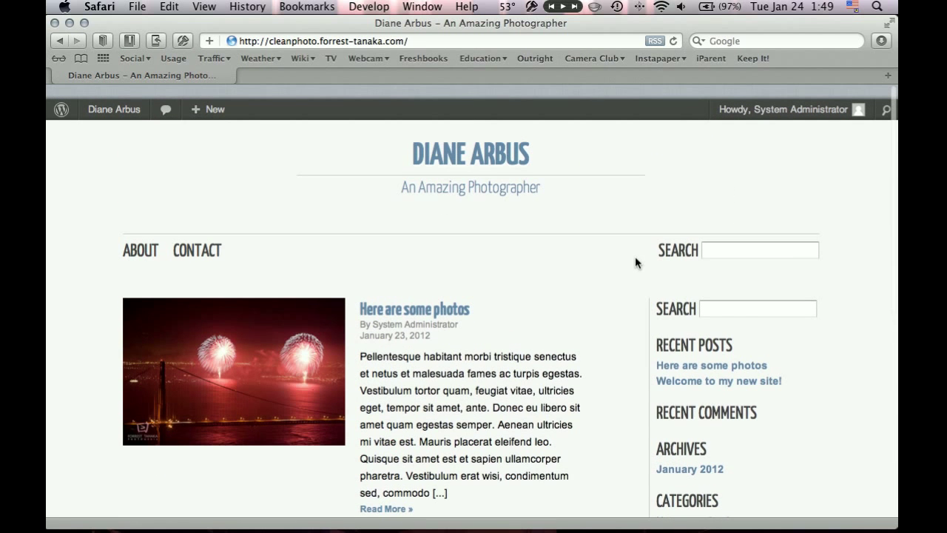
scroll("down", 3)
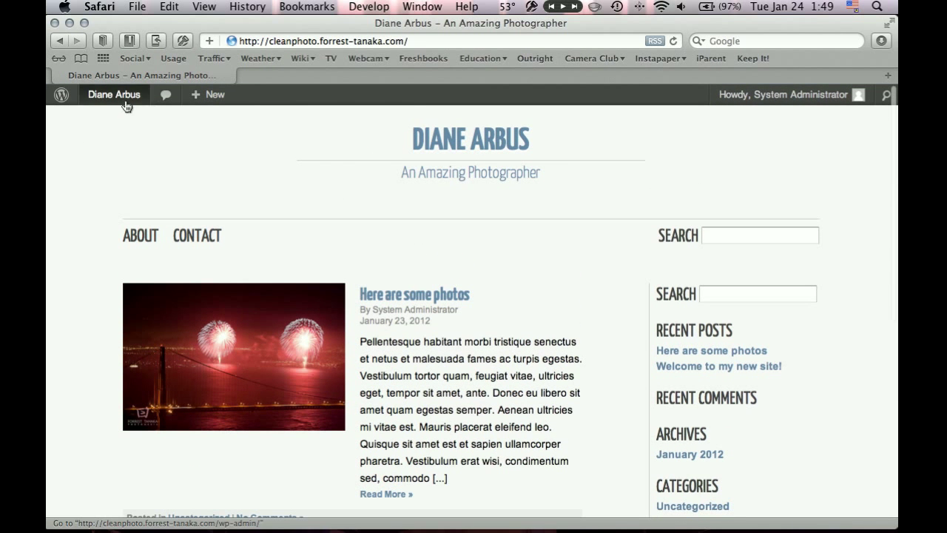
left_click(114, 95)
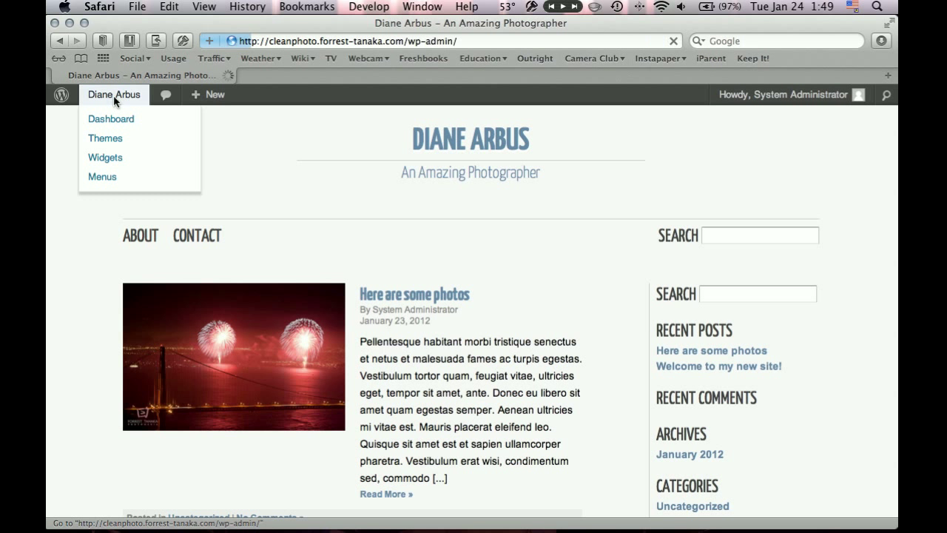
left_click(111, 119)
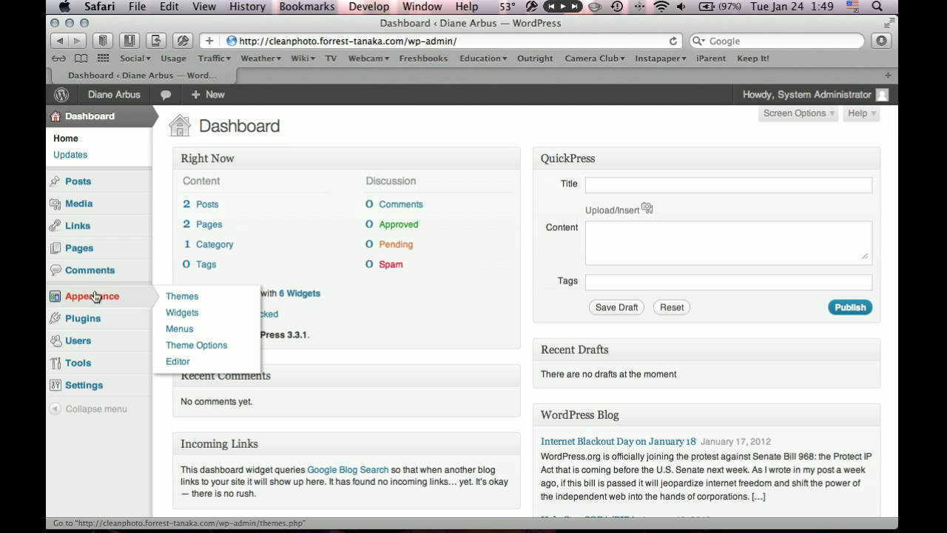
mouse_move(80, 249)
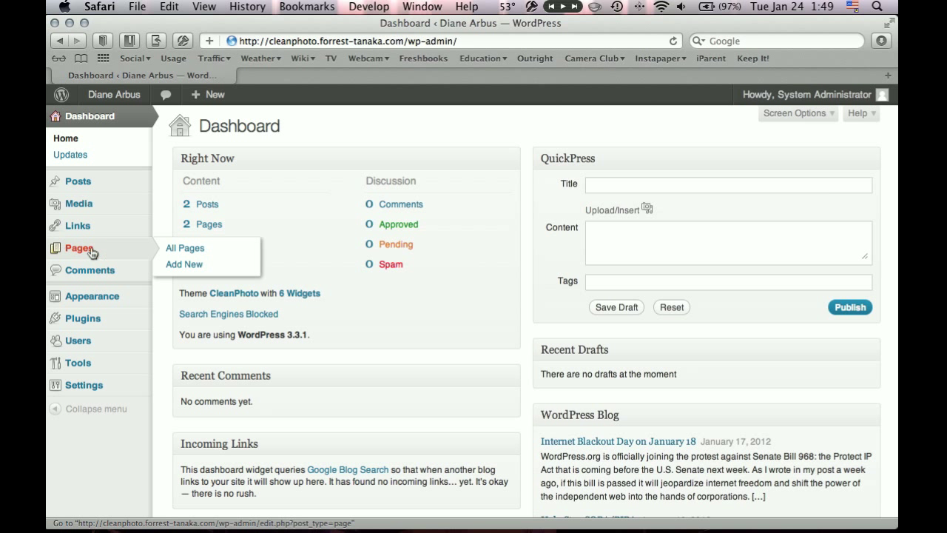
Show the All Pages list with the published About and Contact pages
left_click(185, 249)
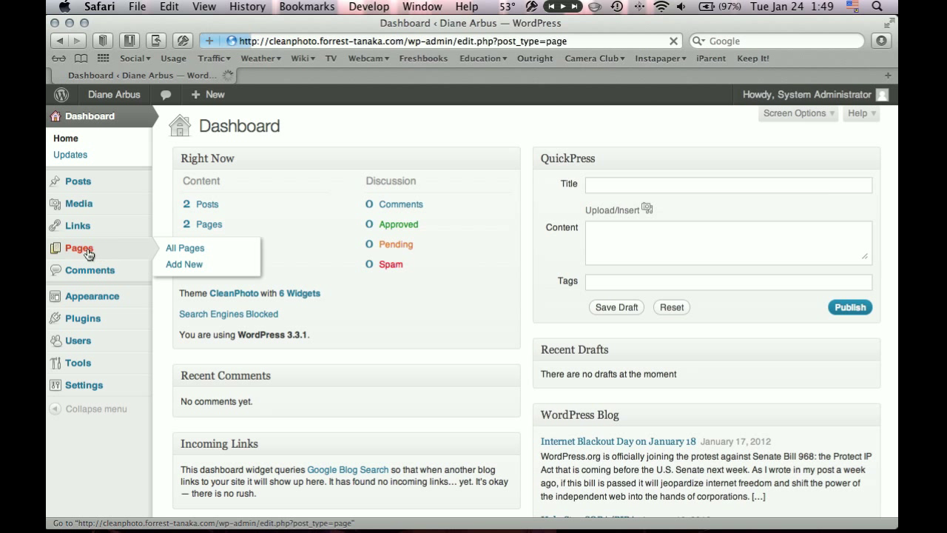
left_click(185, 249)
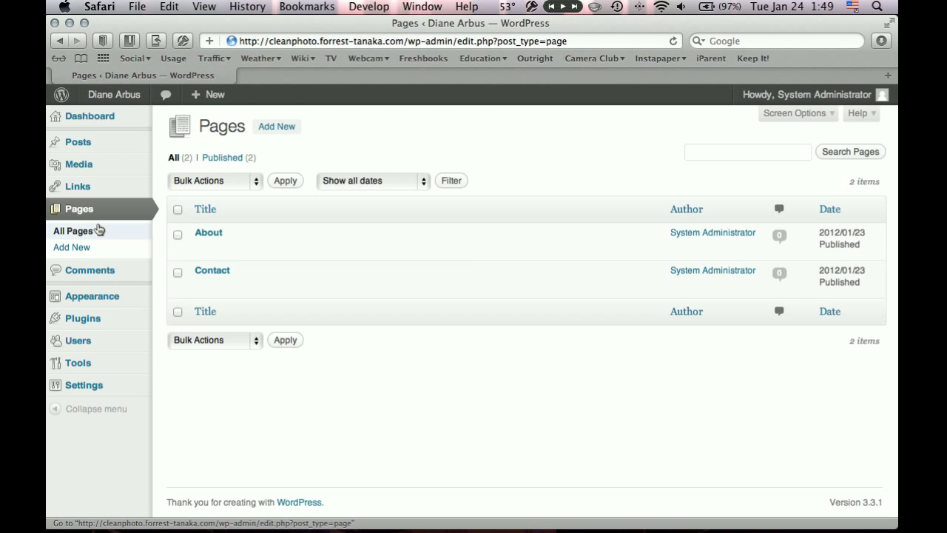
left_click(204, 209)
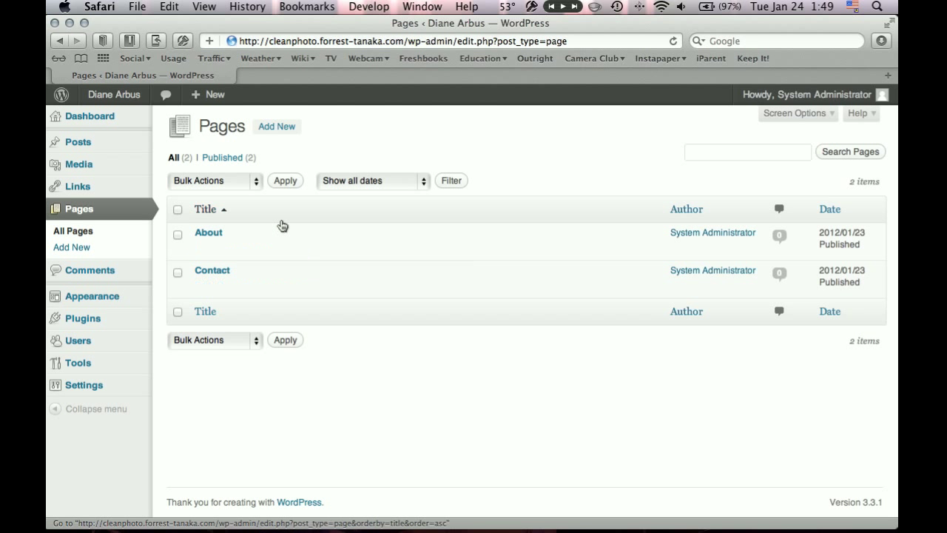
Add a new page and title it Home
left_click(277, 127)
type("HOme")
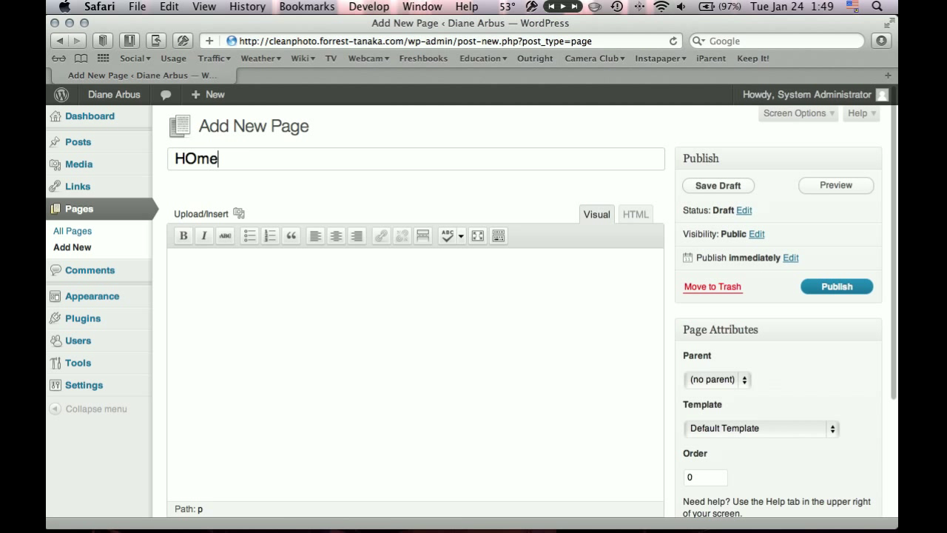
type("Home")
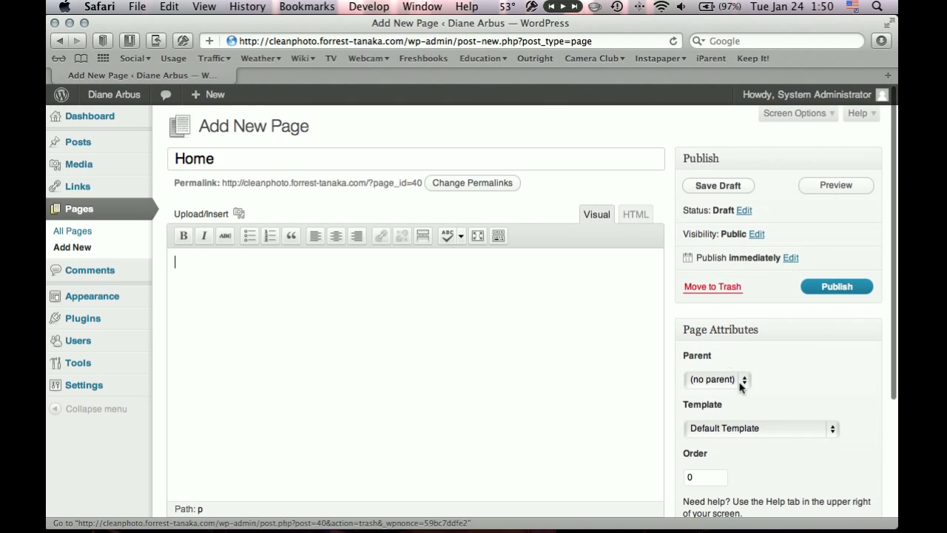
Assign the Home Page with Slideshow template under Page Attributes
scroll("down", 3)
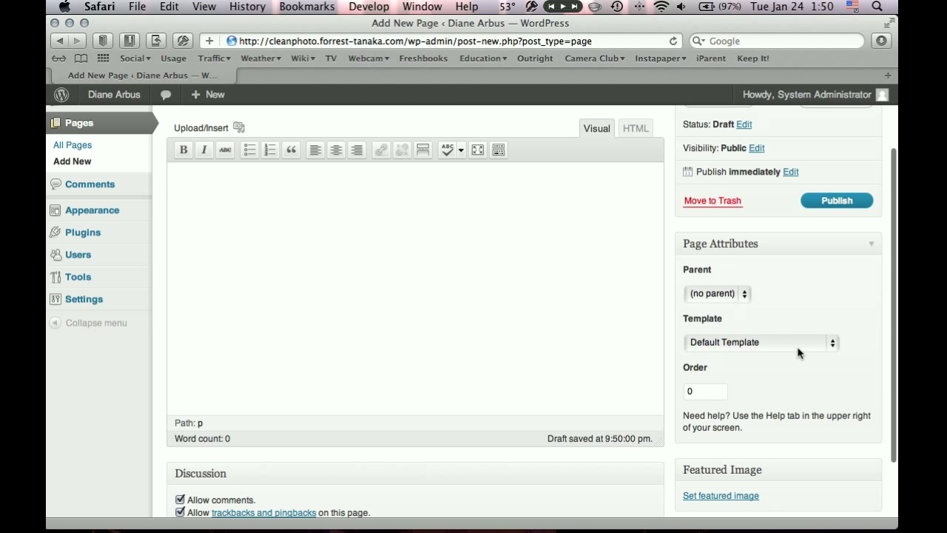
left_click(758, 342)
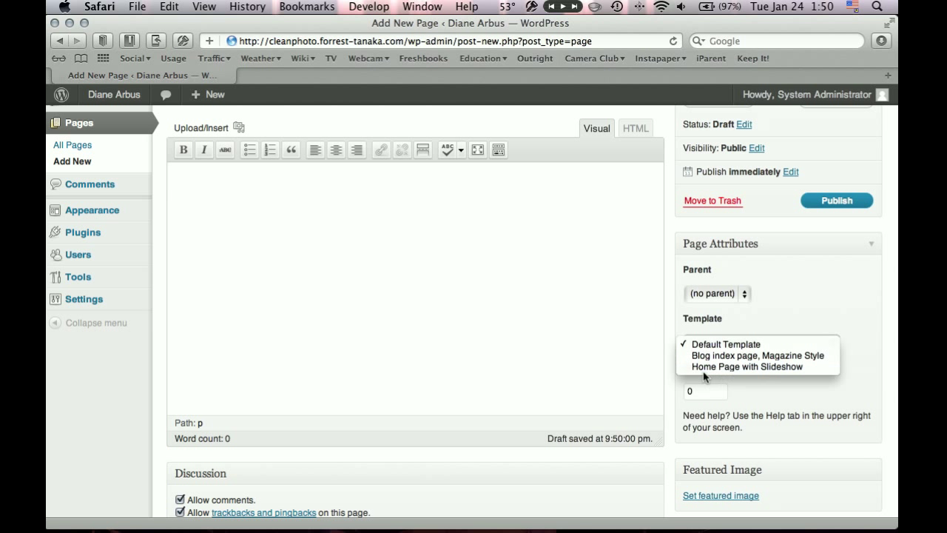
mouse_move(746, 367)
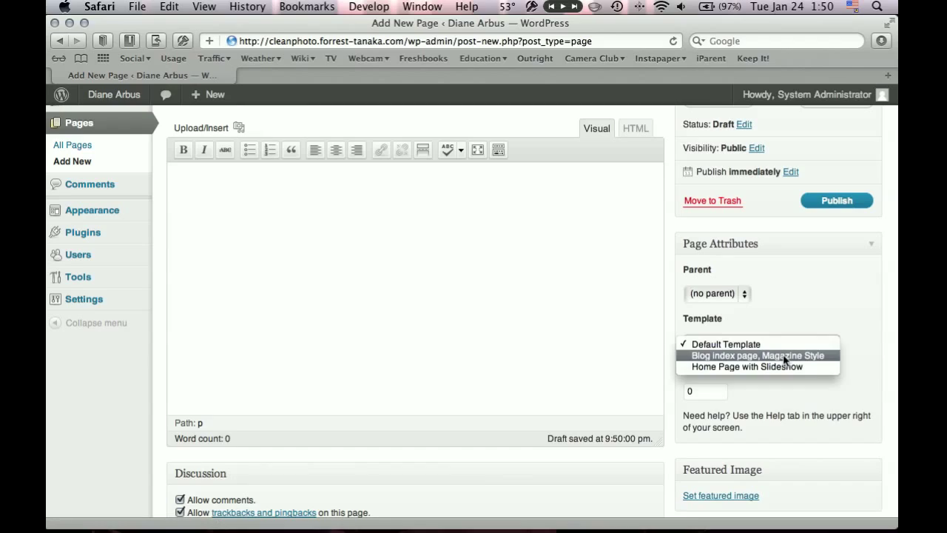
mouse_move(746, 367)
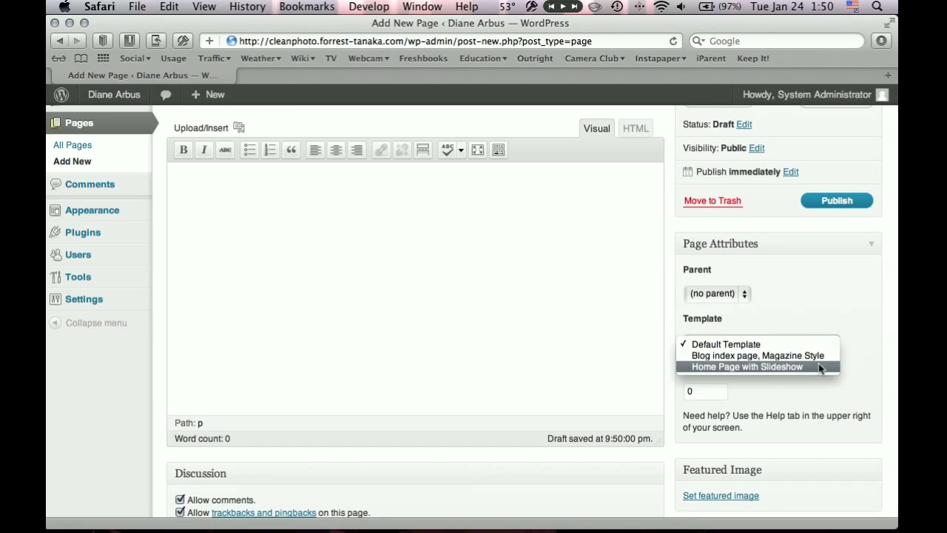
mouse_move(770, 367)
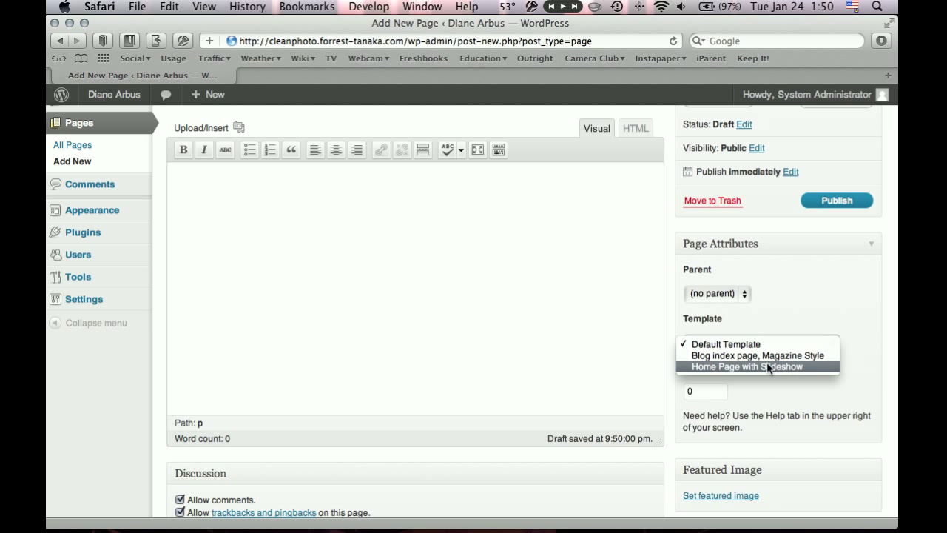
left_click(758, 366)
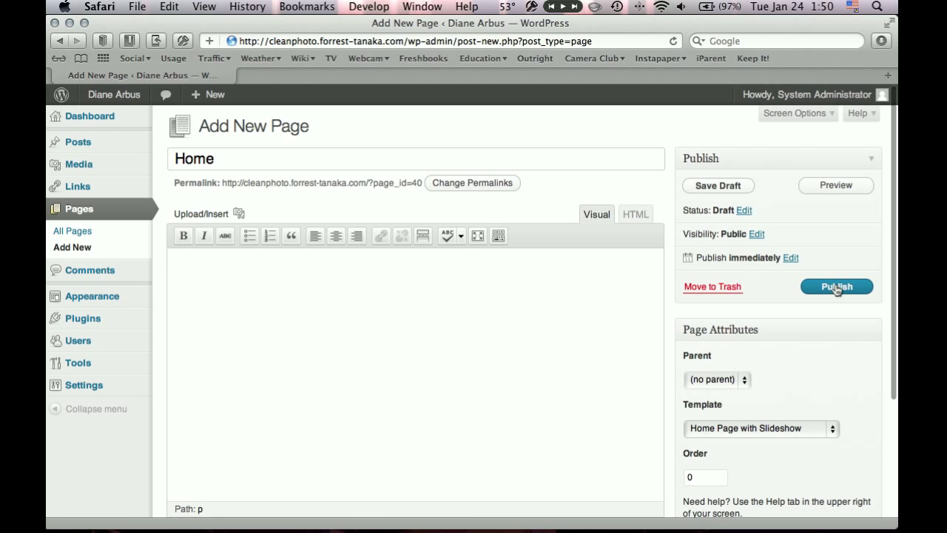
Publish the Home page and visit the public site from the admin bar
left_click(836, 288)
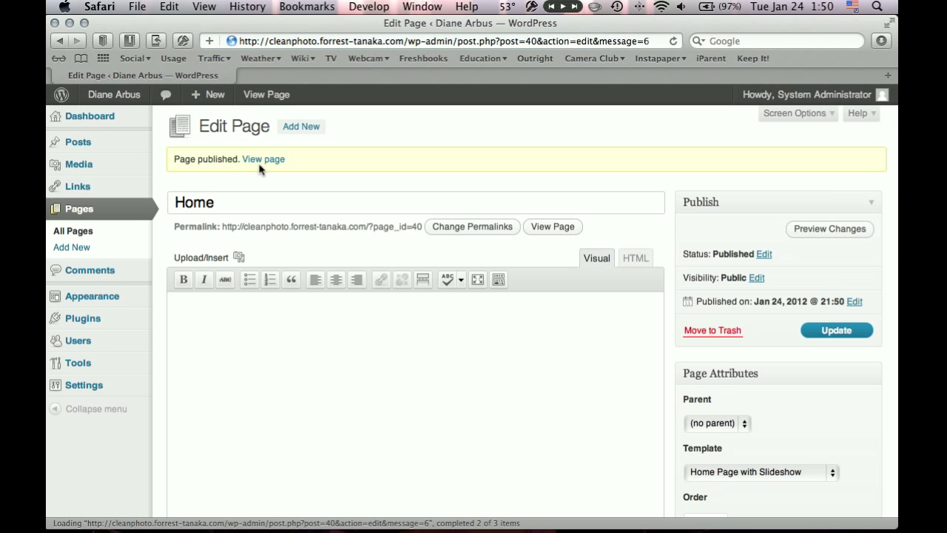
left_click(113, 95)
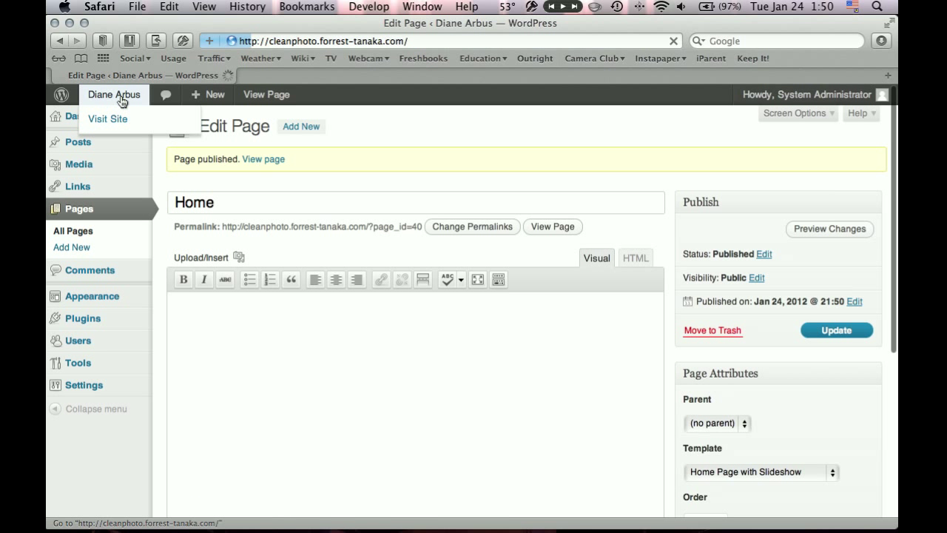
left_click(108, 118)
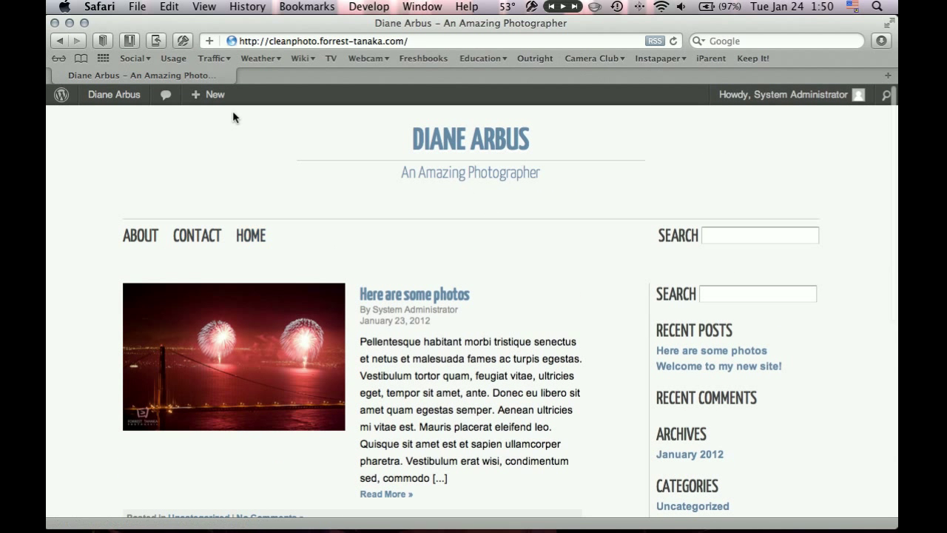
Return to the admin area to reach Settings > Reading
left_click(114, 95)
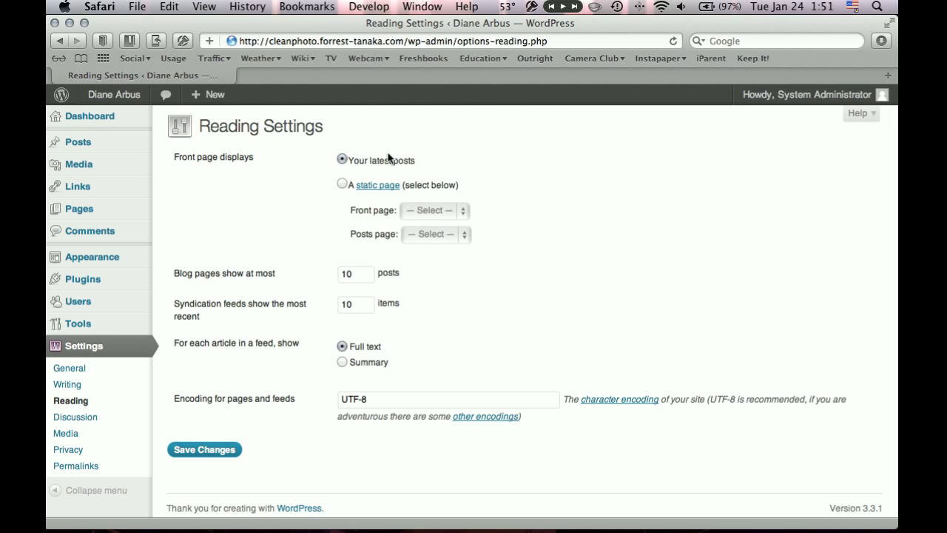
Set the front page to the static Home page and save the reading settings
left_click(342, 184)
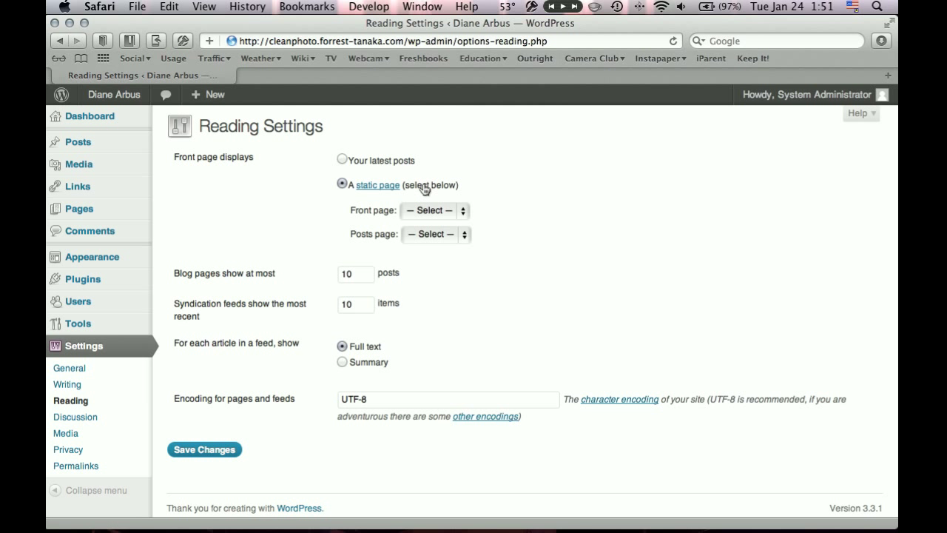
left_click(429, 210)
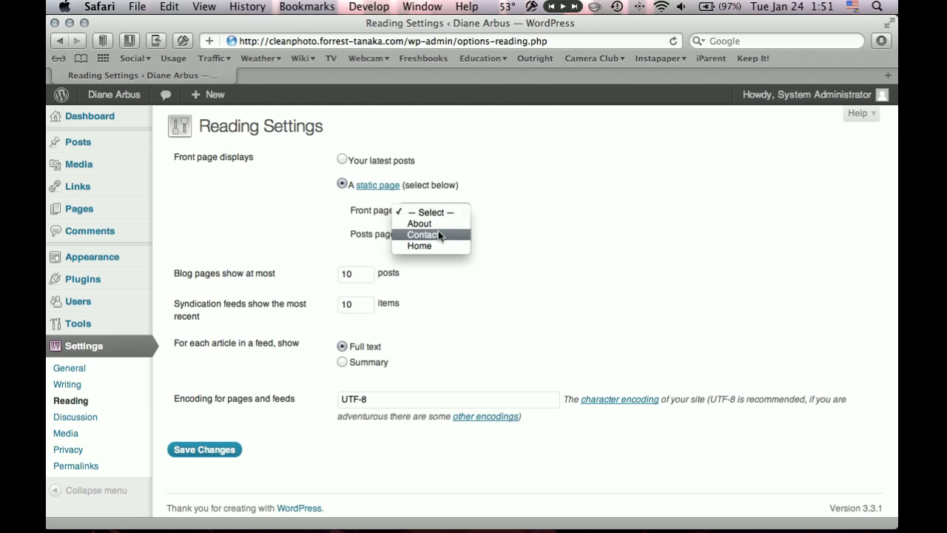
mouse_move(443, 246)
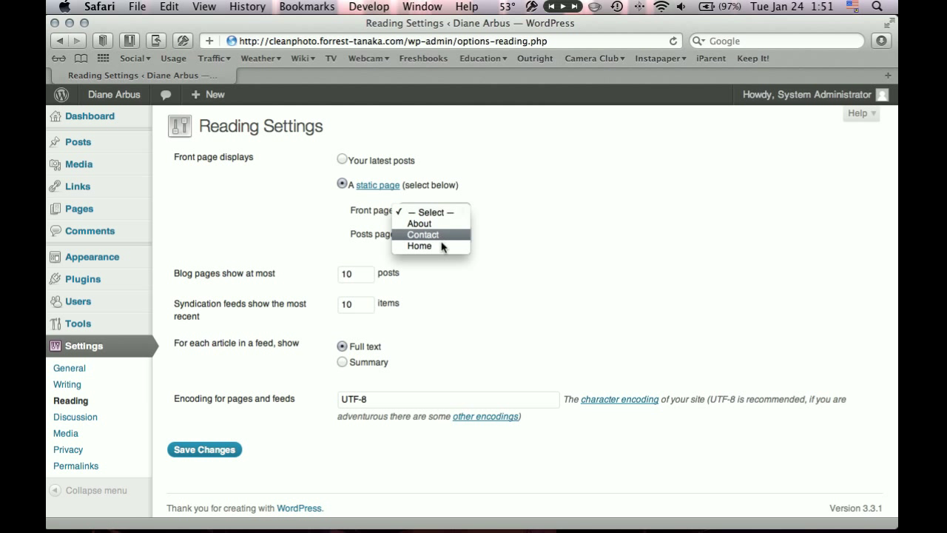
left_click(419, 246)
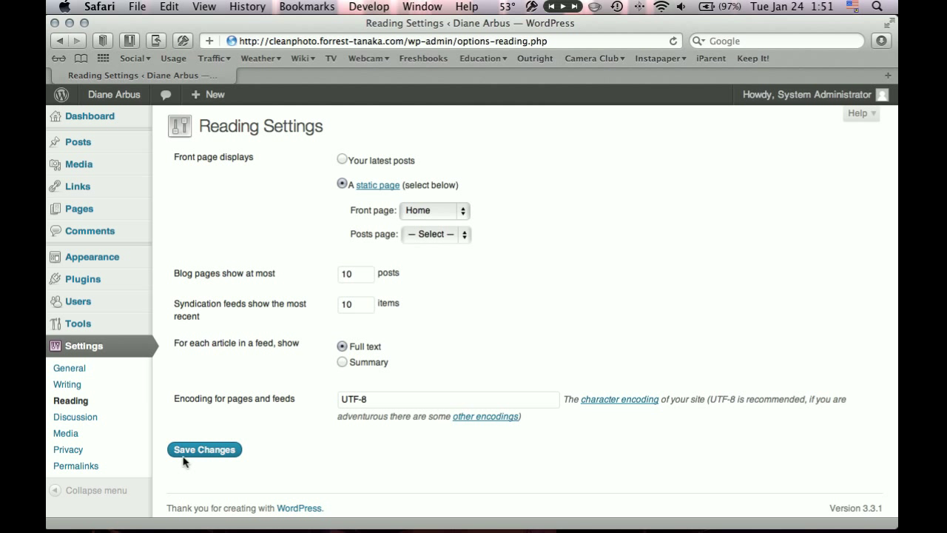
left_click(204, 450)
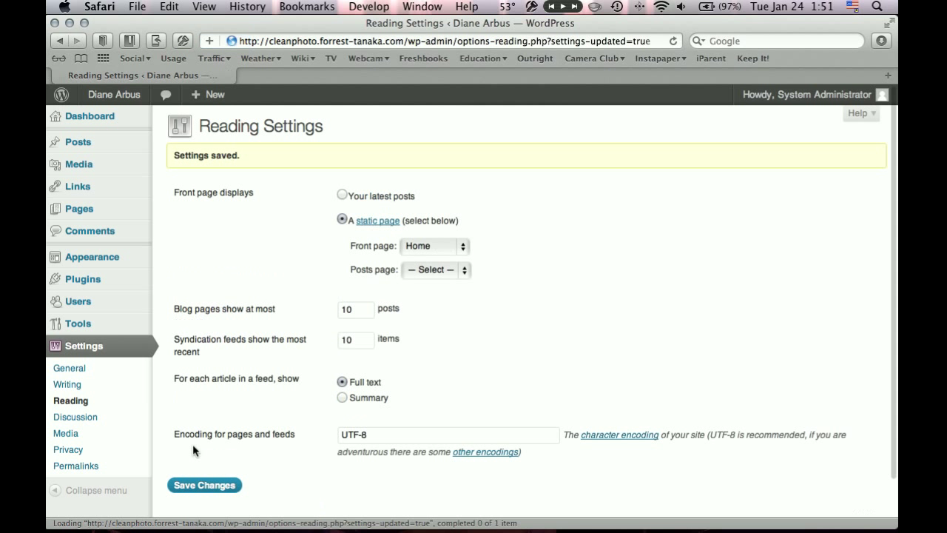
Visit the live site to confirm it opens on the static Home page
left_click(114, 95)
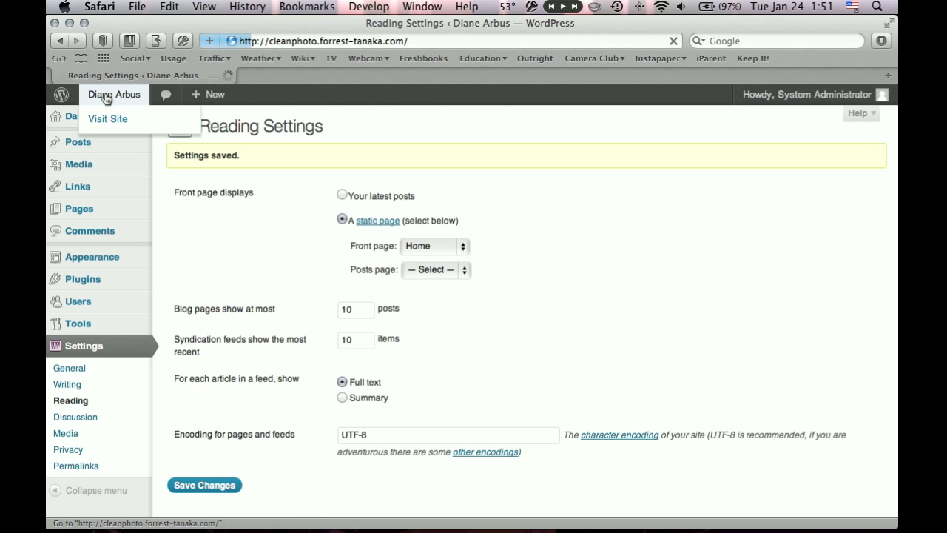
left_click(108, 119)
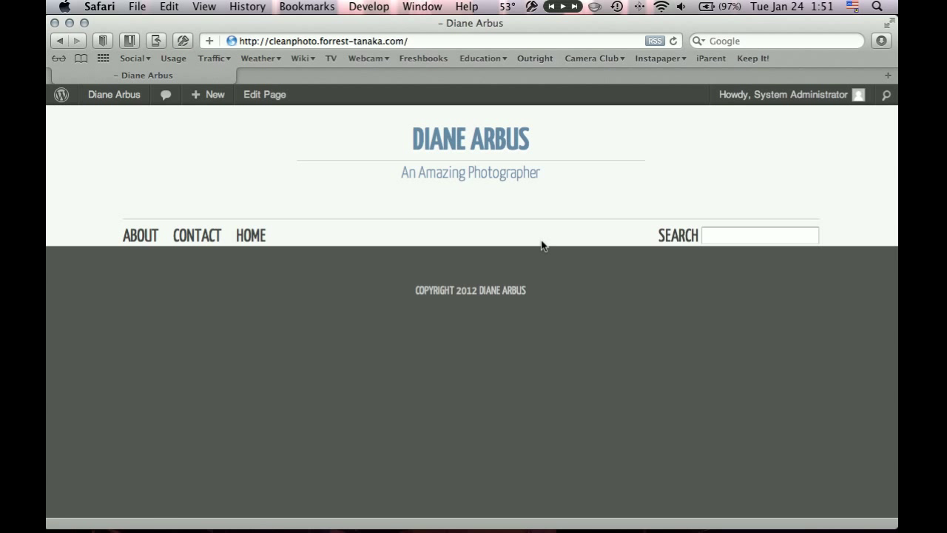
mouse_move(460, 248)
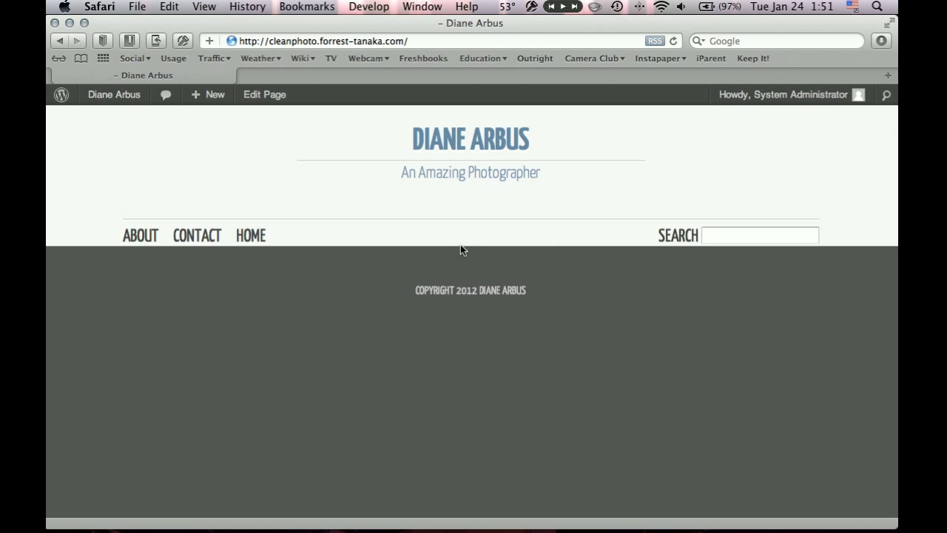
mouse_move(442, 261)
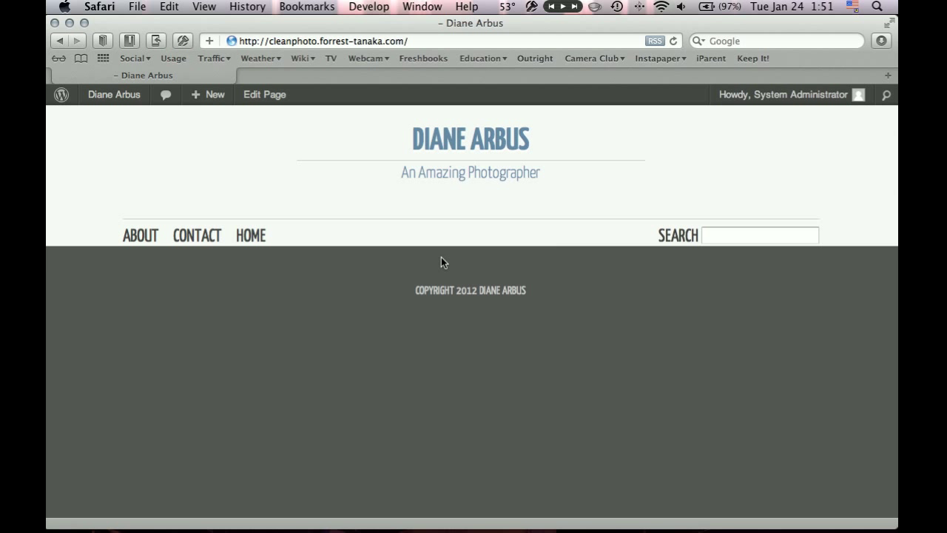